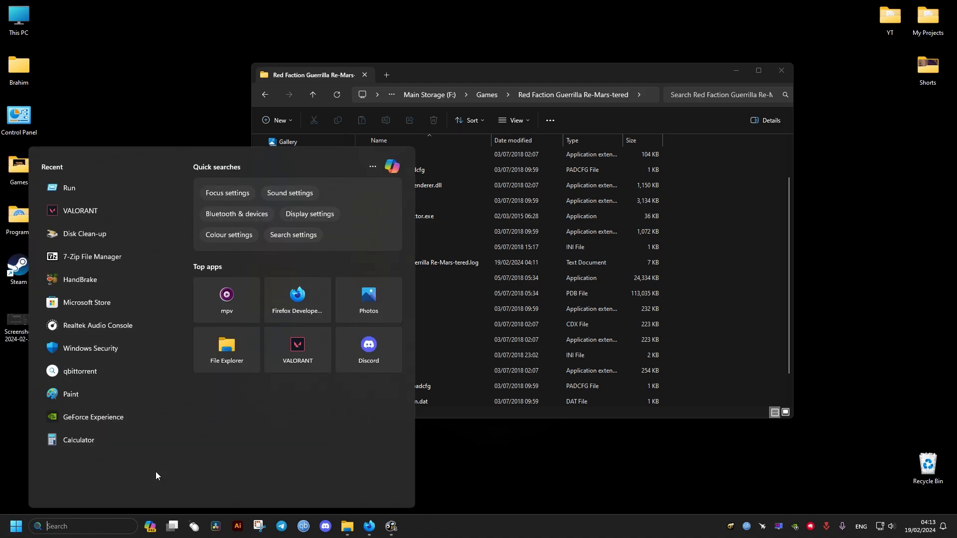
Launch Registry Editor via the Run dialog with the regedit command.
{"action": "left_click", "coordinate": [69, 188]}
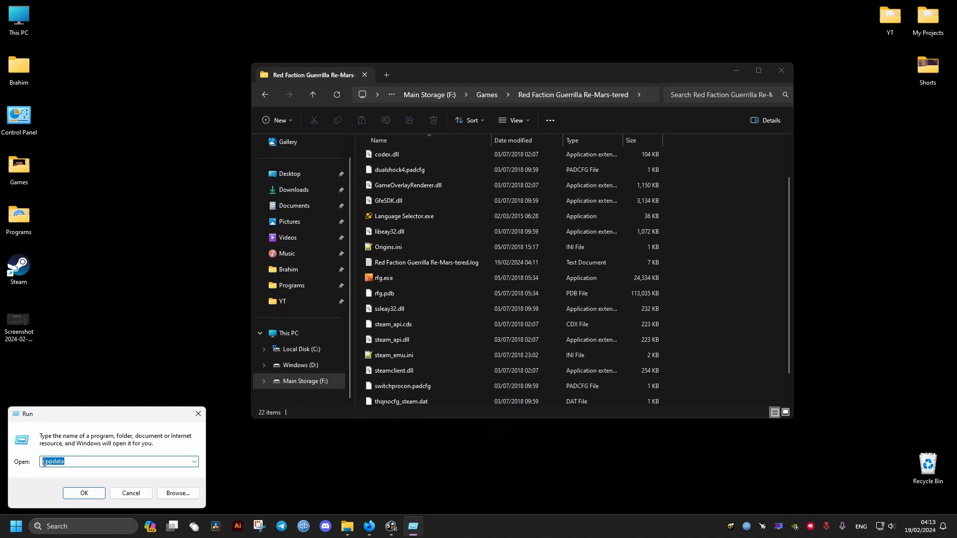
{"action": "type", "text": "reg"}
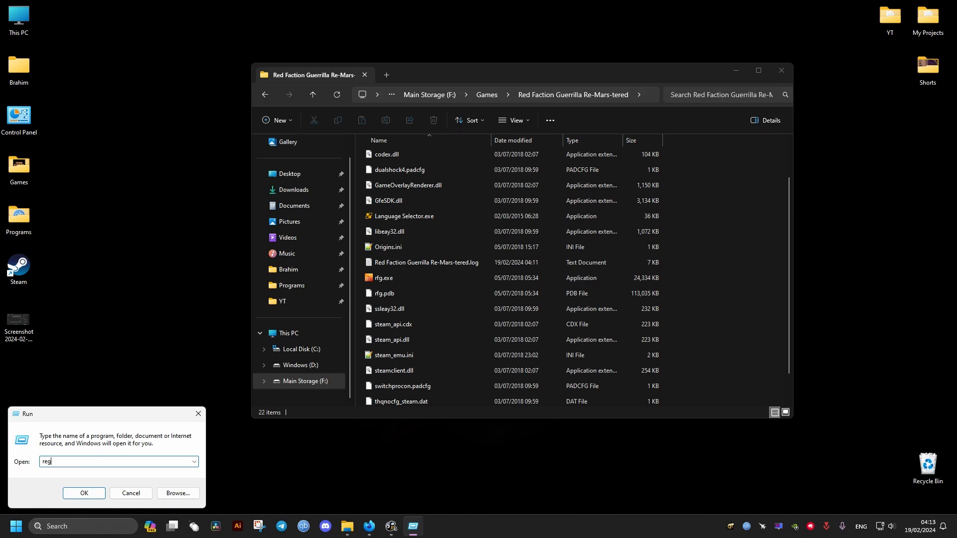
{"action": "left_click", "coordinate": [84, 494]}
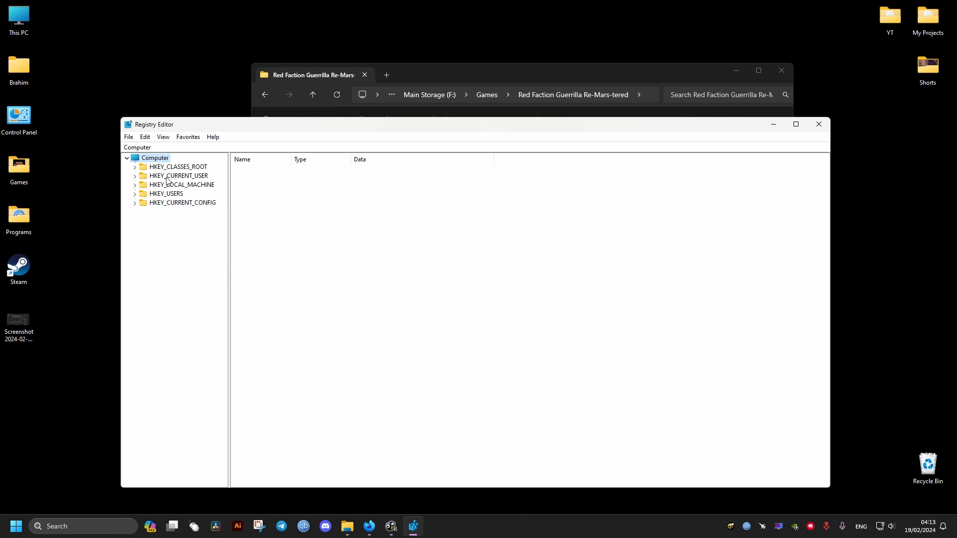
Expand HKEY_CURRENT_USER > Software > Microsoft > Windows to list its subkeys.
{"action": "left_click", "coordinate": [135, 176]}
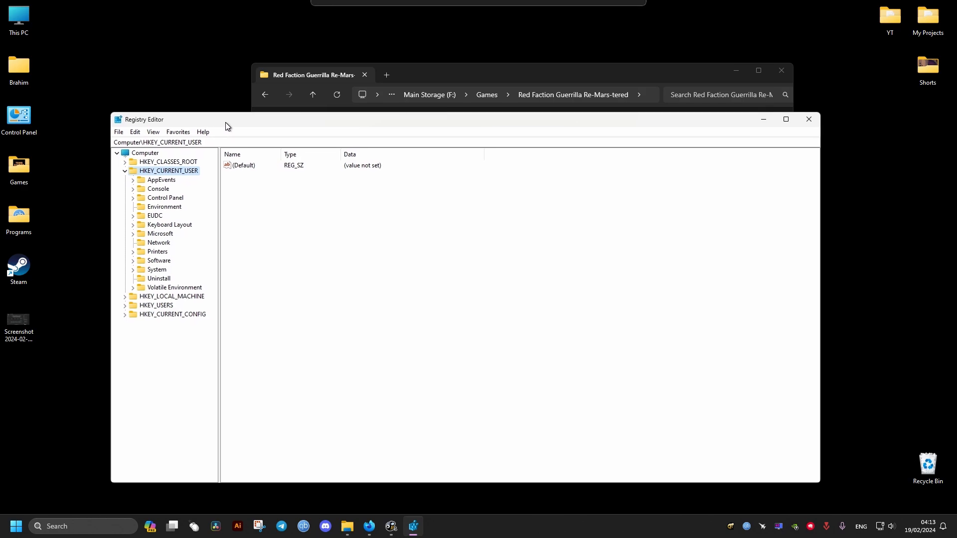
{"action": "mouse_move", "coordinate": [158, 186]}
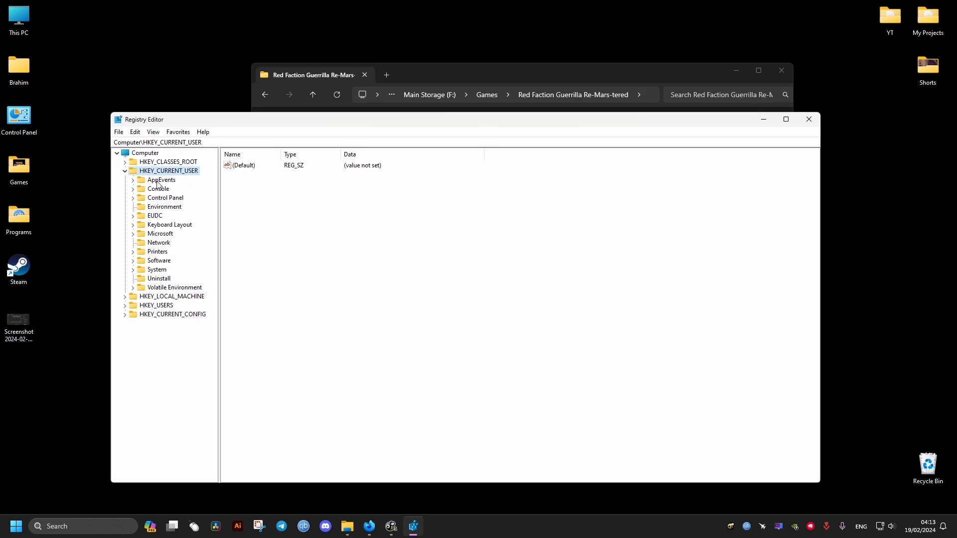
{"action": "mouse_move", "coordinate": [153, 206]}
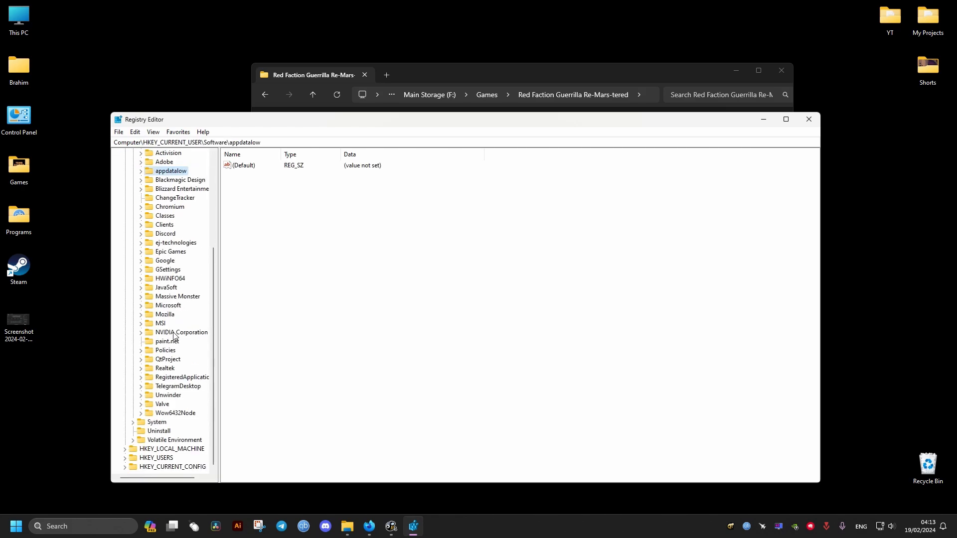
{"action": "left_click", "coordinate": [168, 305]}
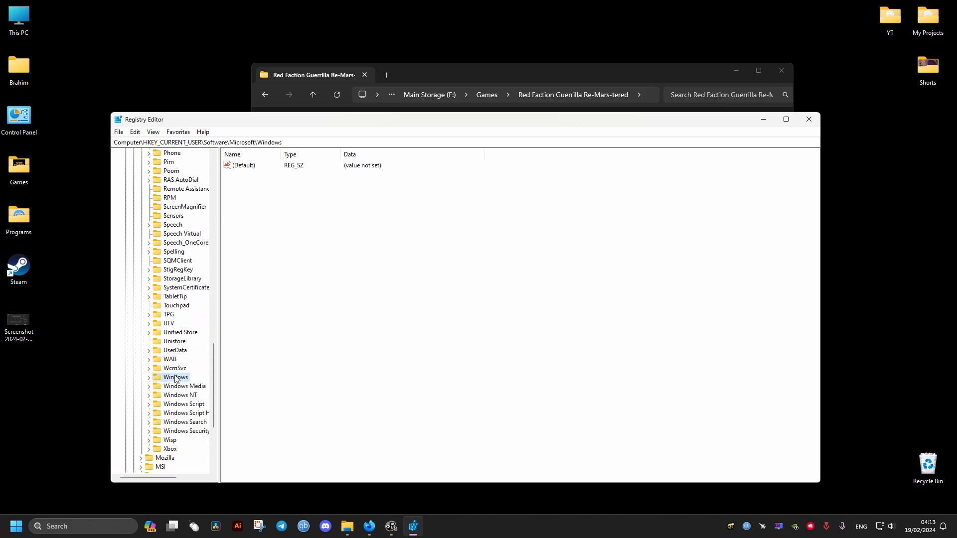
{"action": "left_click", "coordinate": [149, 377]}
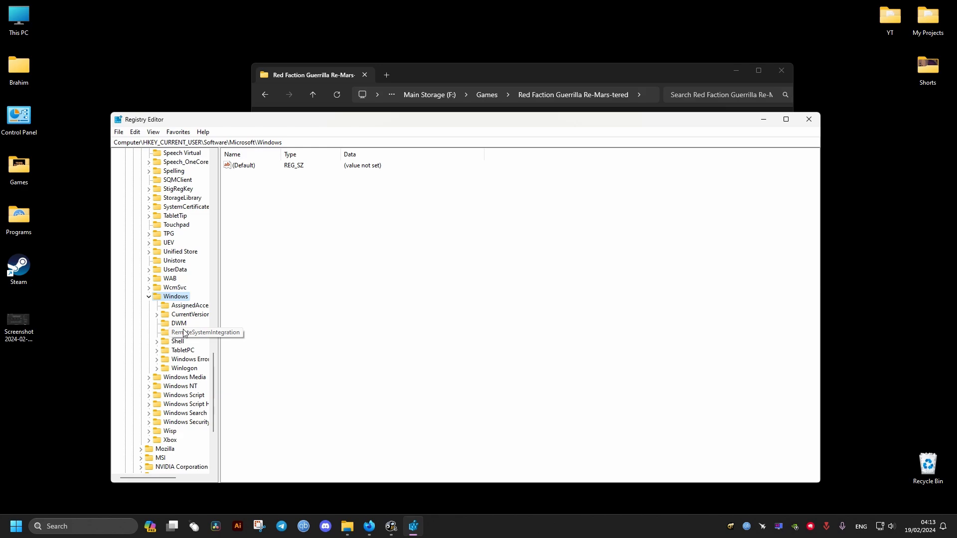
Expand CurrentVersion and select the GameDVR key, revealing its values and Debug subkey.
{"action": "left_click", "coordinate": [189, 314]}
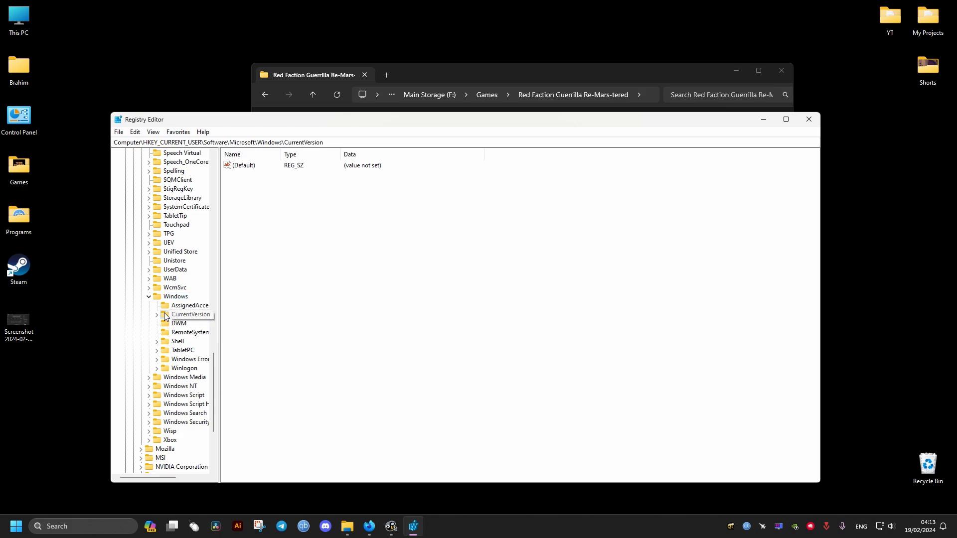
{"action": "left_click", "coordinate": [157, 314]}
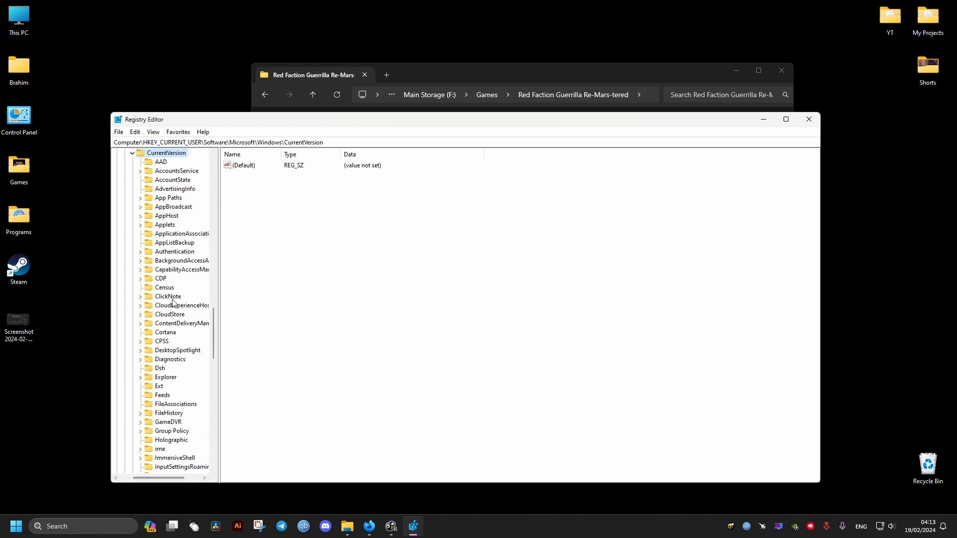
{"action": "scroll", "scroll_direction": "down", "scroll_amount": 3}
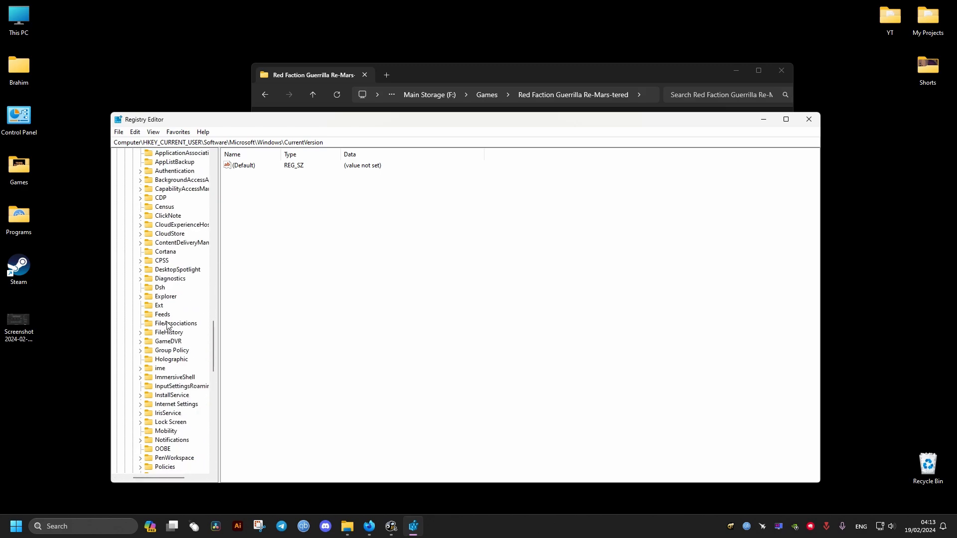
{"action": "left_click", "coordinate": [168, 341]}
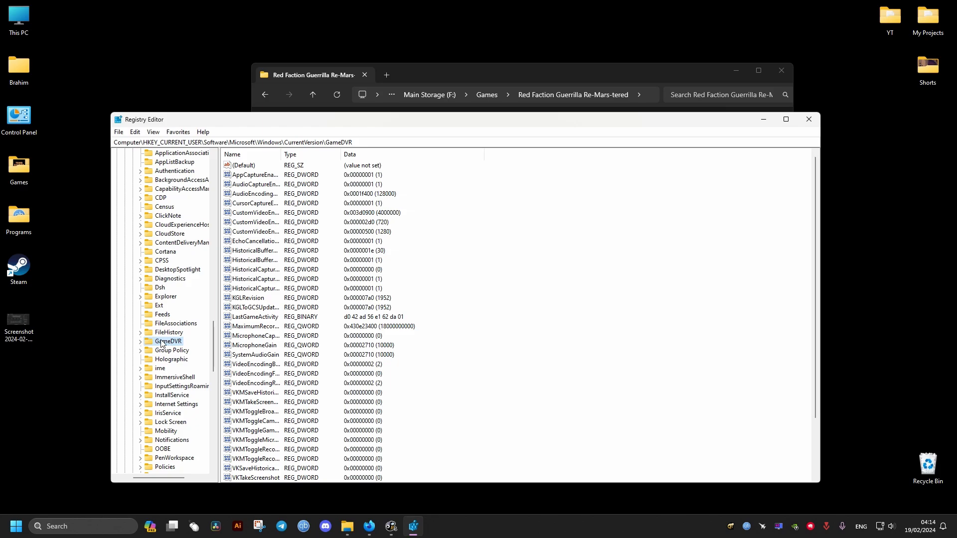
{"action": "left_click", "coordinate": [140, 341]}
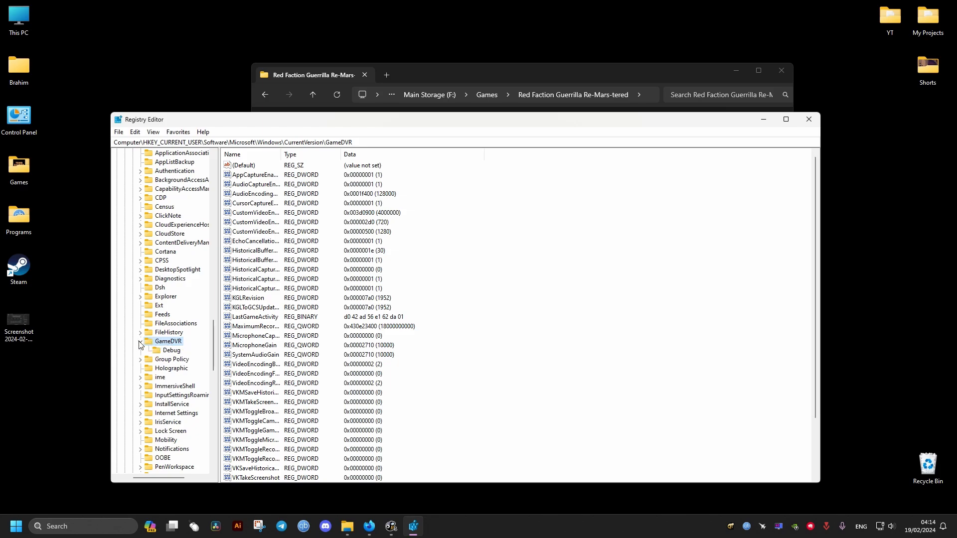
Set AppCaptureEnabled to 0, then launch rfg.exe from the game folder.
{"action": "left_click", "coordinate": [140, 341]}
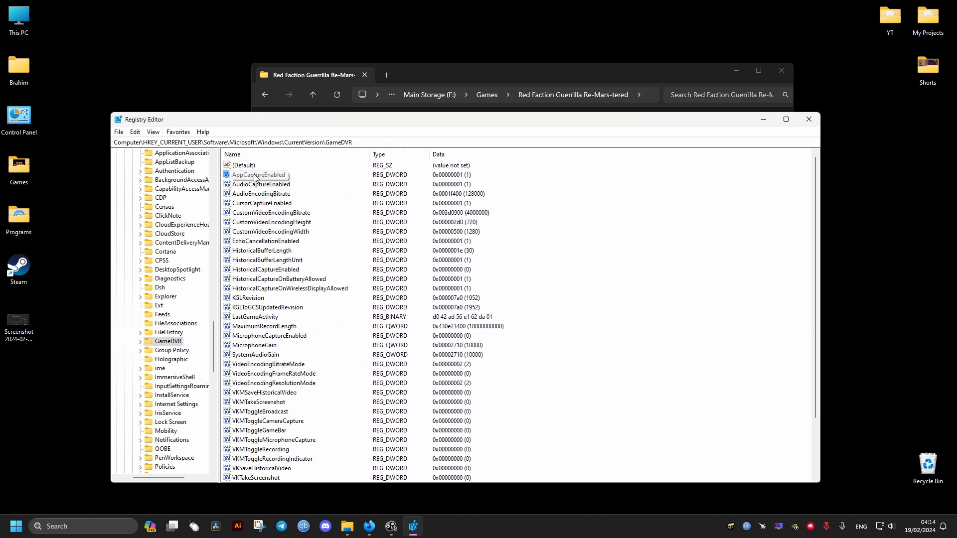
{"action": "double_click", "coordinate": [258, 176]}
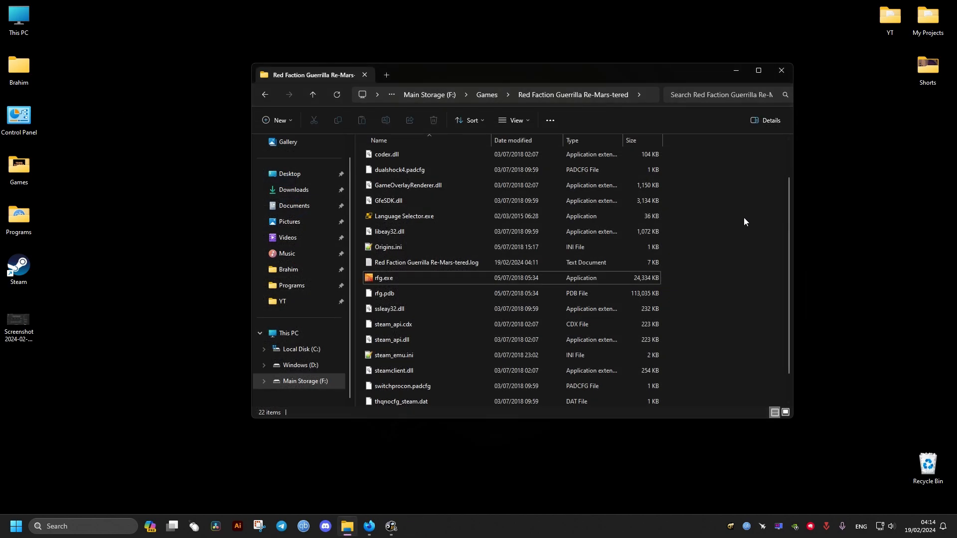
{"action": "double_click", "coordinate": [382, 278]}
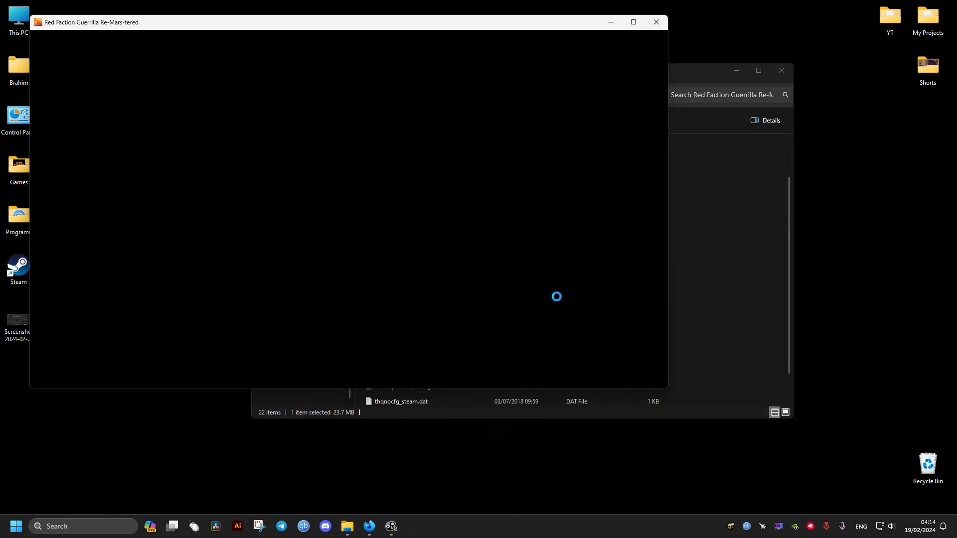